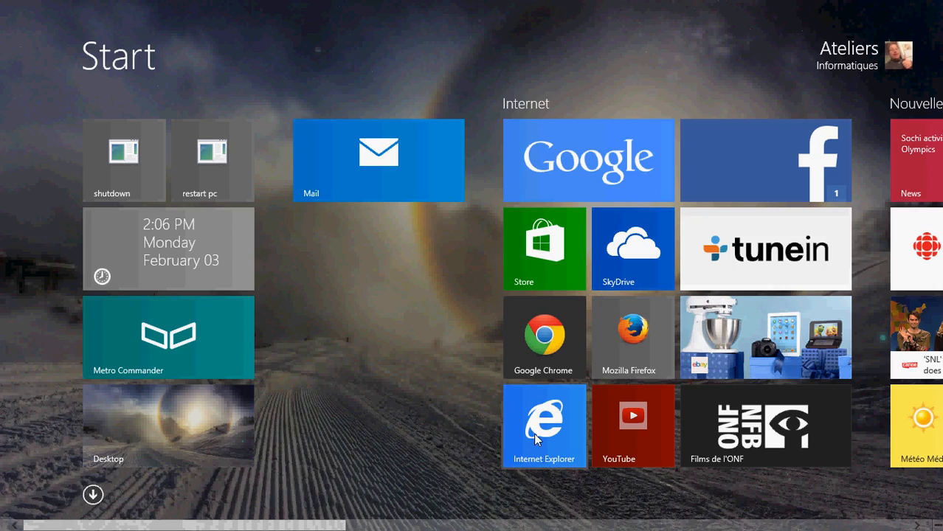
Launch Internet Explorer from its Start screen tile.
click(543, 426)
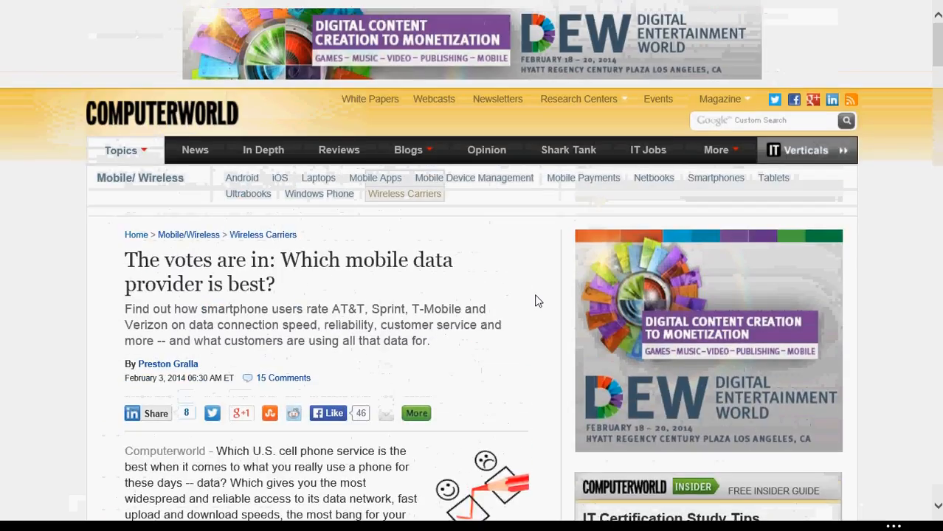
mouse_move(263, 150)
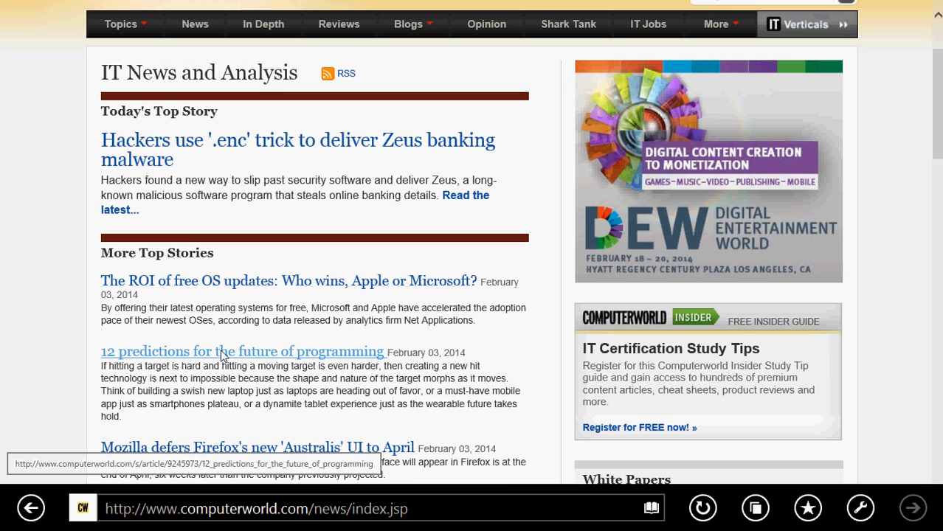
Open the '12 predictions for the future of programming' article and scroll through it.
click(242, 351)
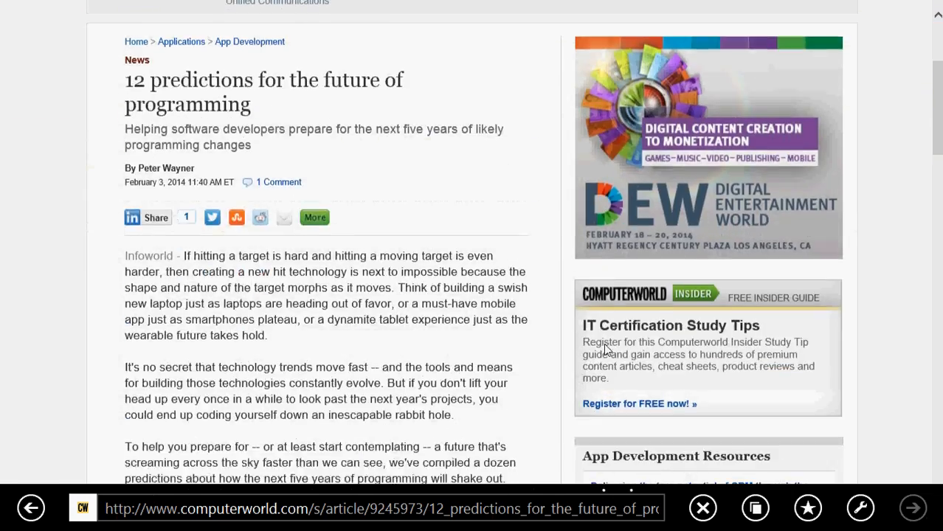
scroll(down, 3)
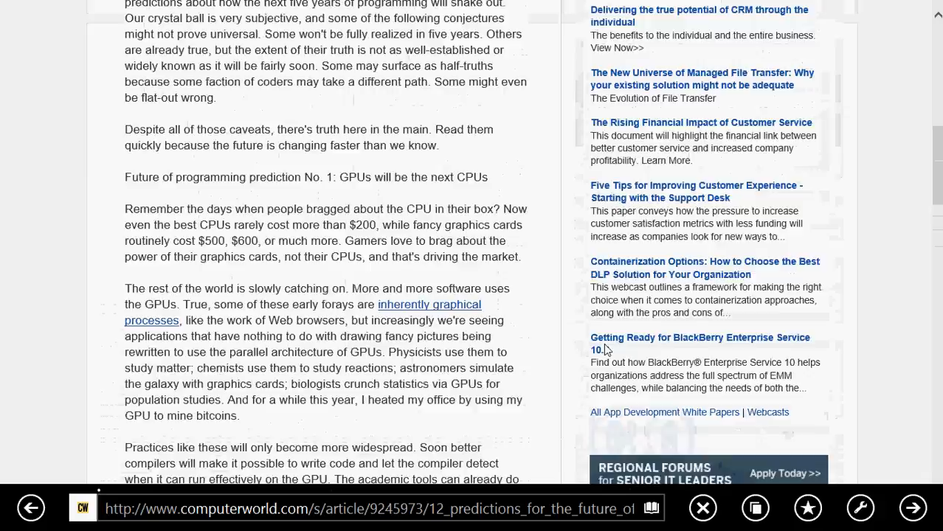
scroll(up, 3)
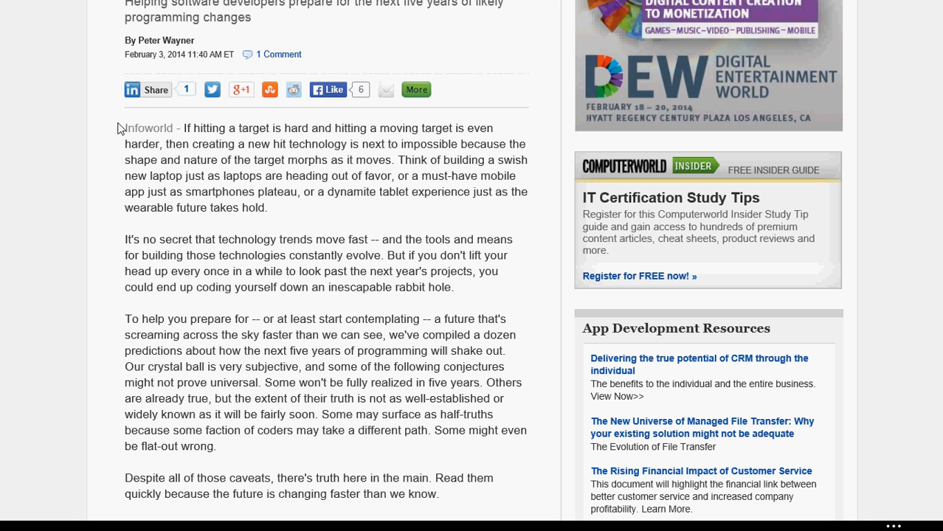
Drag-select the article text from the Infoworld intro through prediction No. 1 on GPUs.
drag(125, 128, 313, 239)
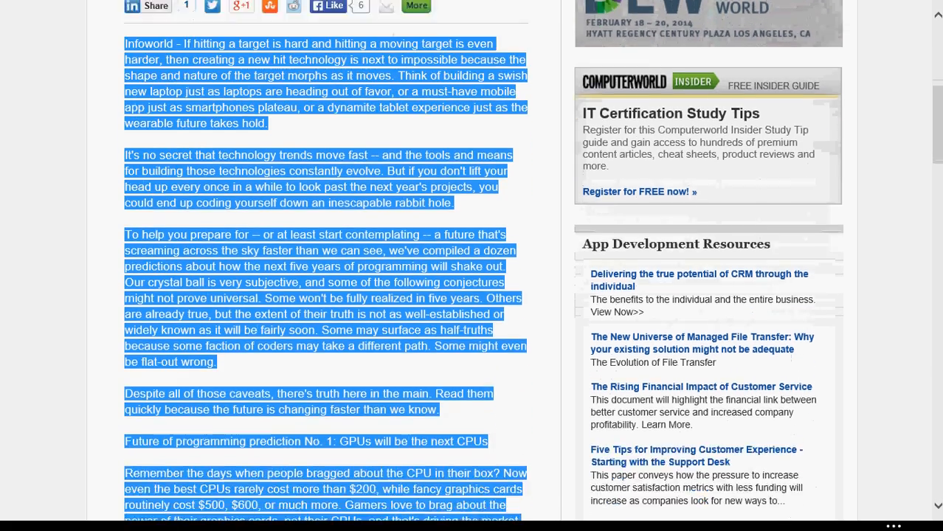
scroll(down, 3)
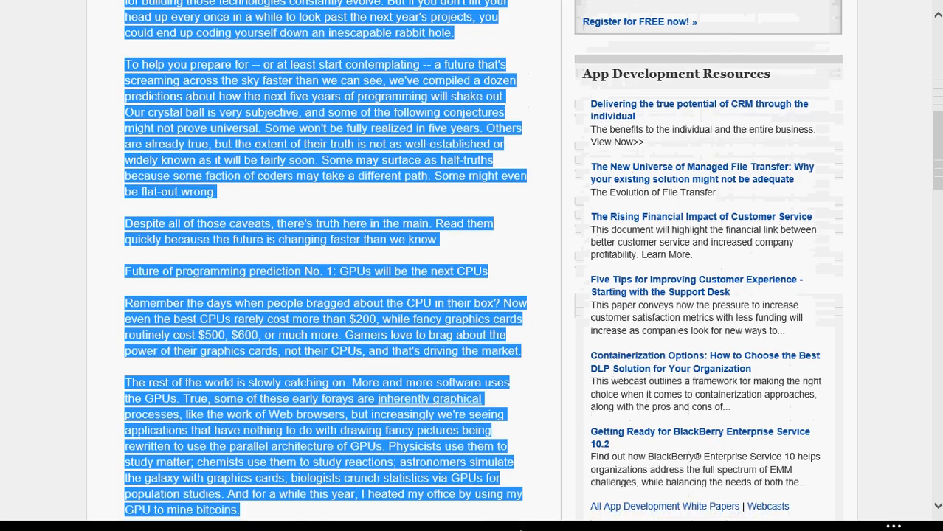
scroll(down, 3)
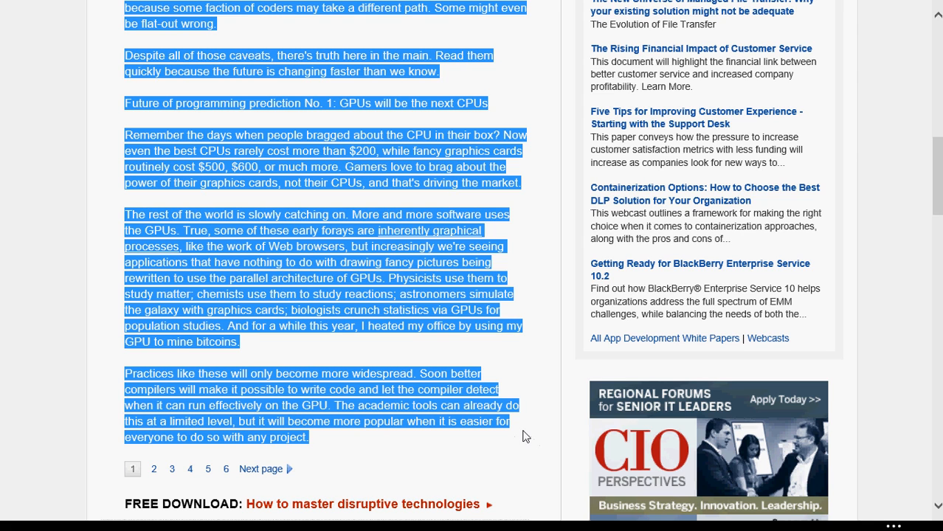
mouse_move(527, 456)
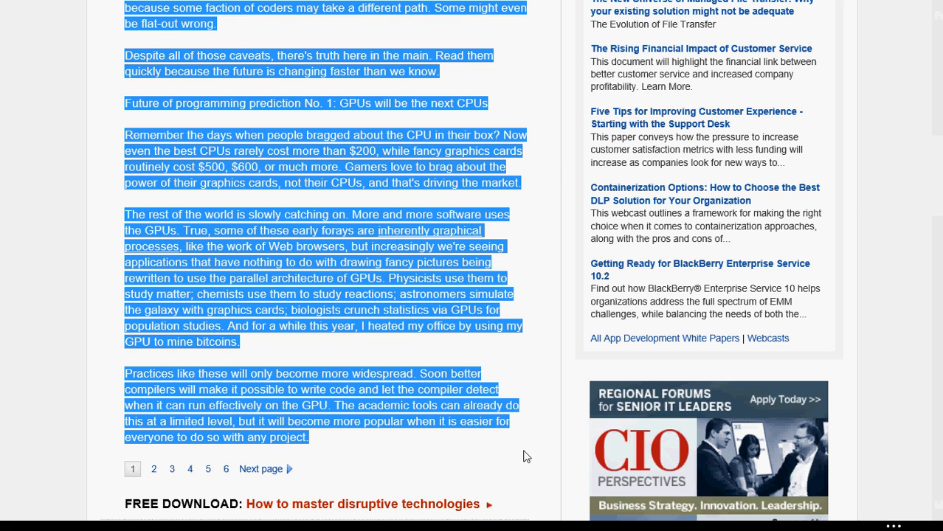
mouse_move(454, 393)
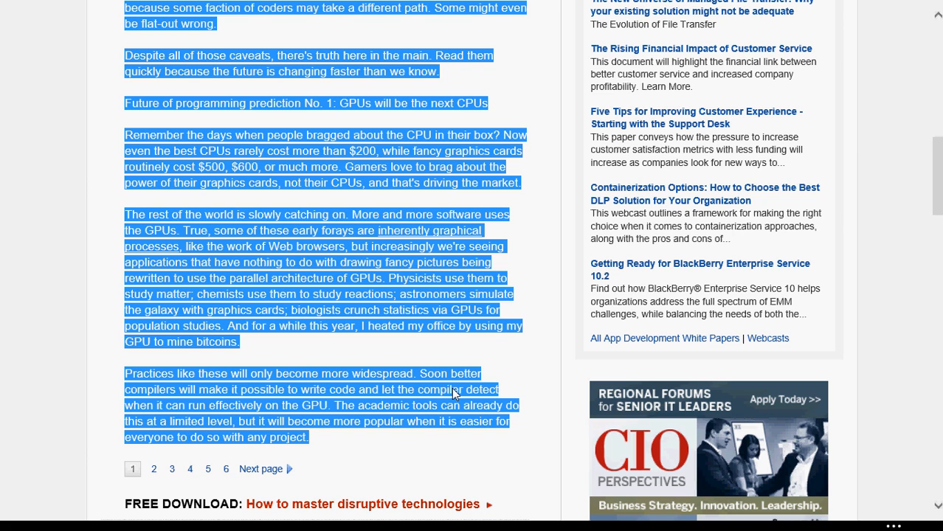
mouse_move(302, 275)
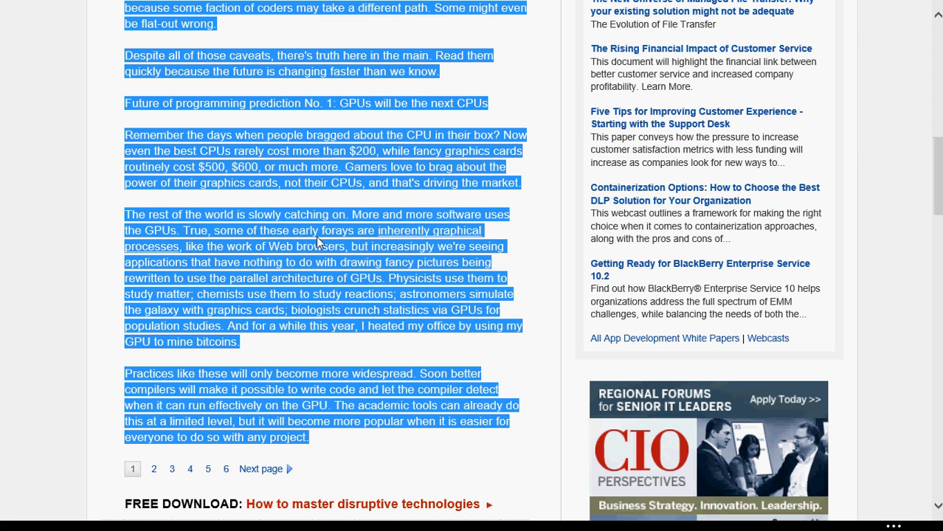
mouse_move(308, 265)
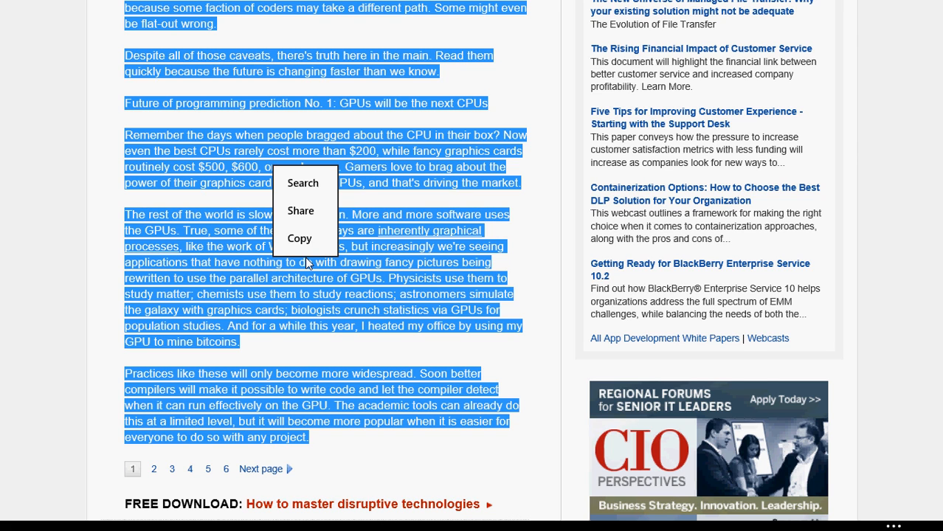
Copy the selected article text, then search the Start screen for WordPad.
click(299, 238)
text(w)
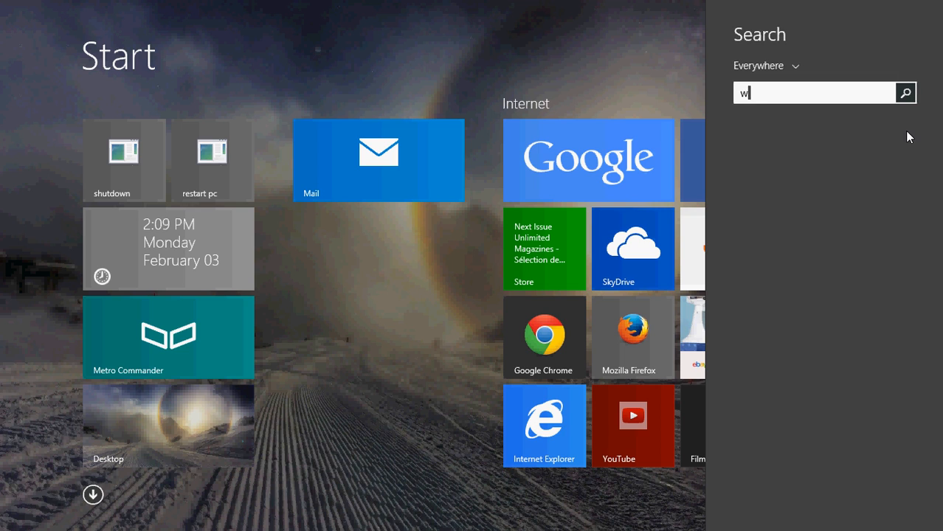
text(ordPad)
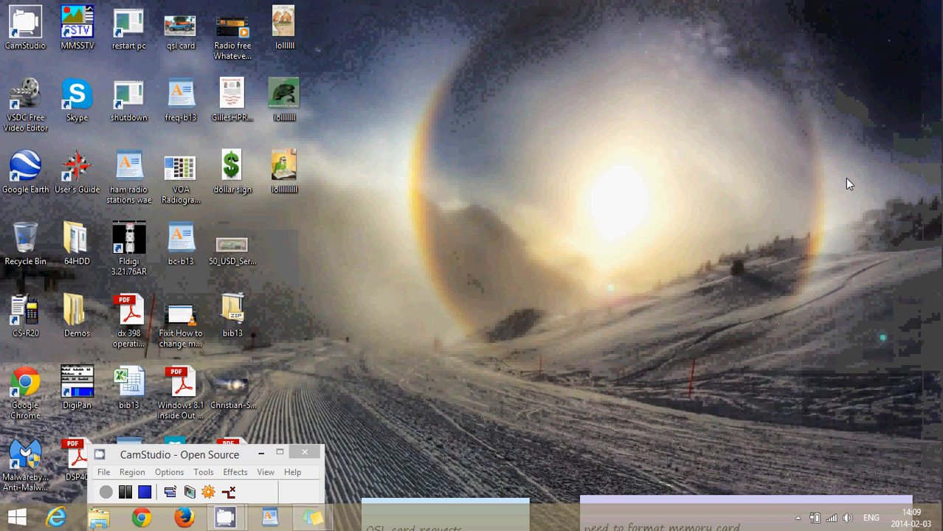
Launch Microsoft Word with a new blank document.
click(355, 516)
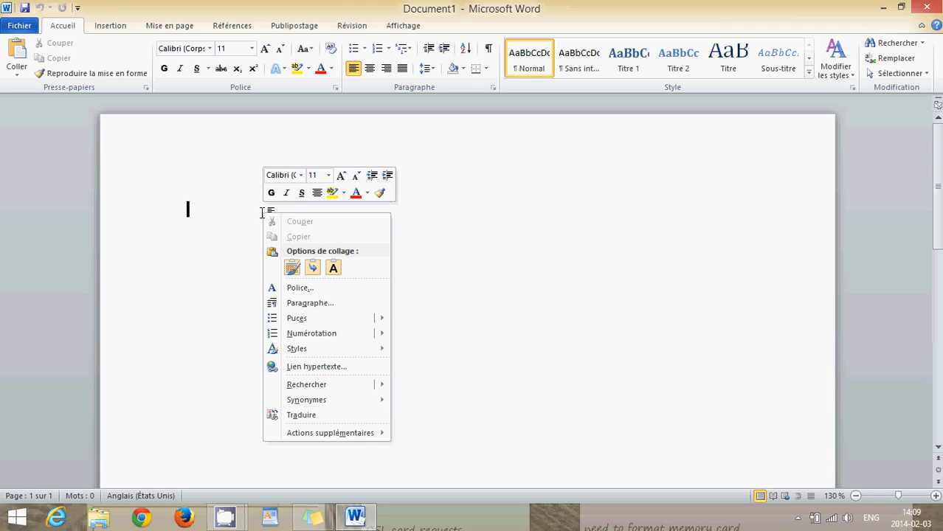
mouse_move(292, 267)
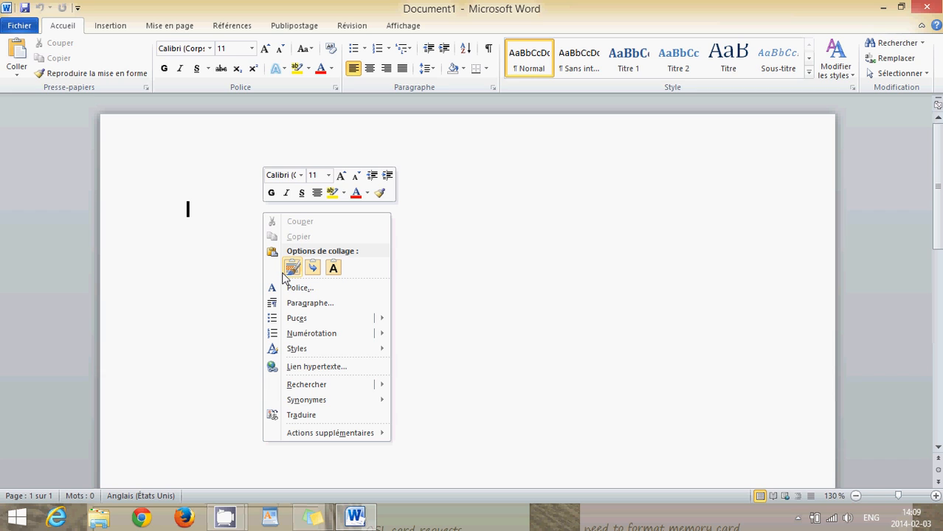
mouse_move(247, 261)
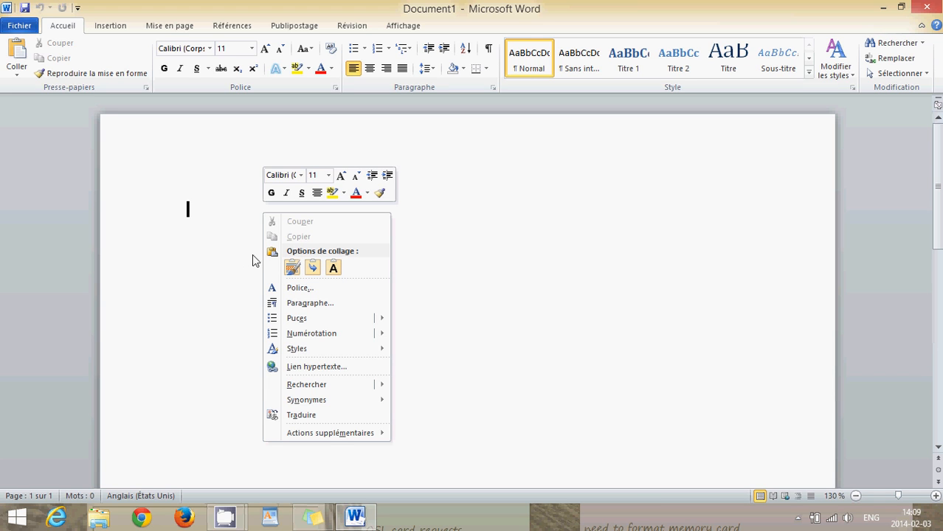
mouse_move(445, 287)
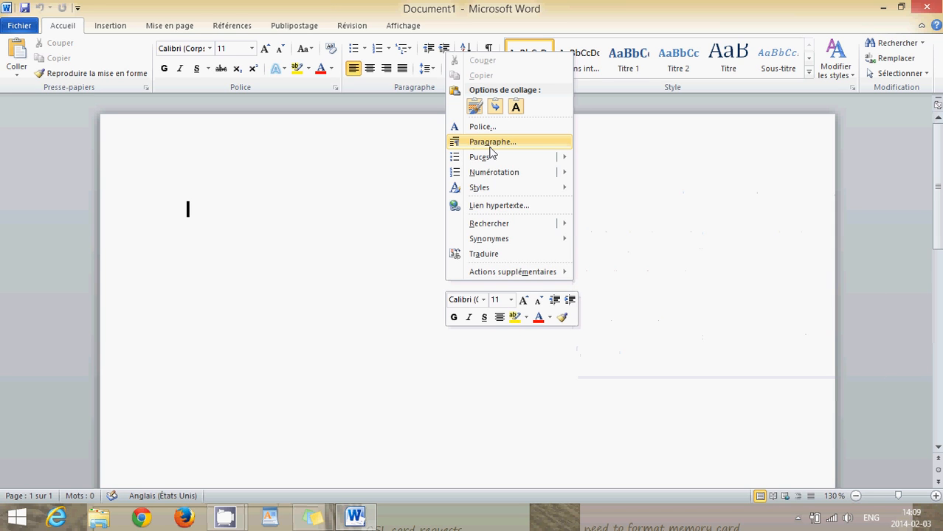
mouse_move(372, 227)
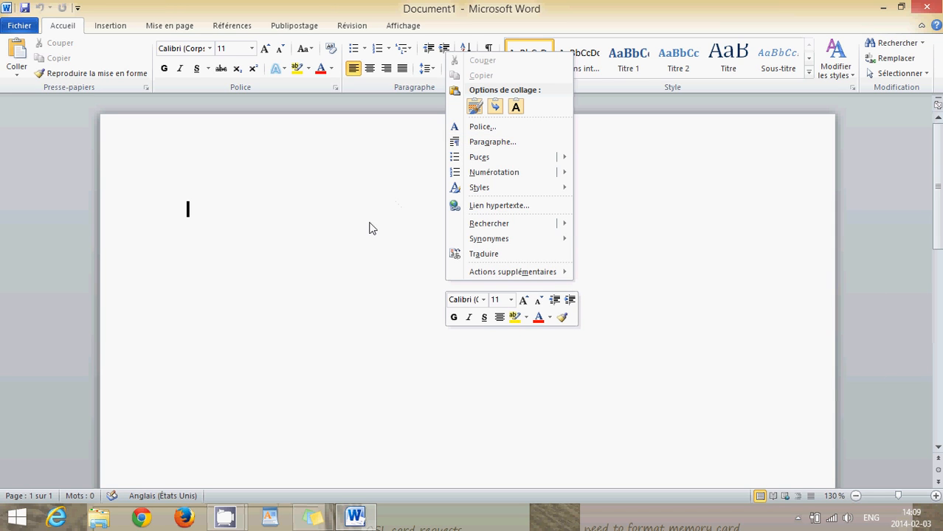
mouse_move(520, 91)
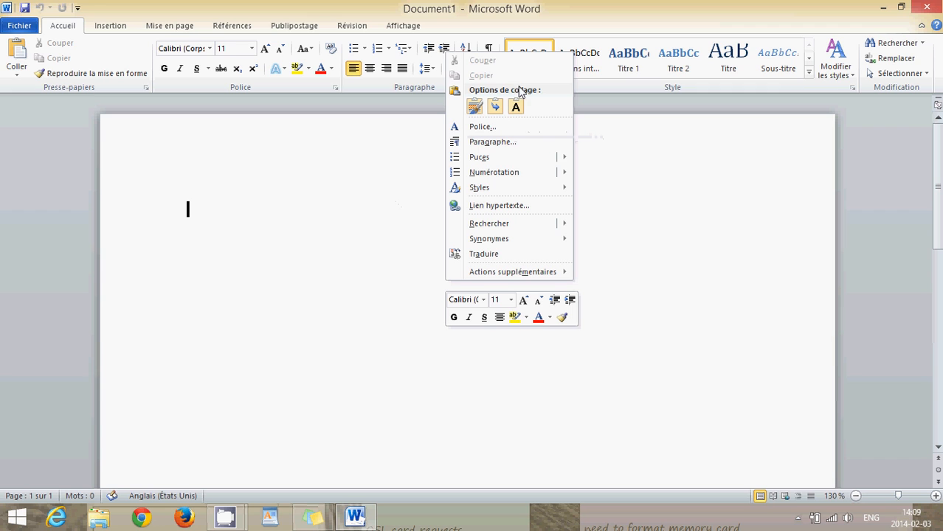
mouse_move(301, 253)
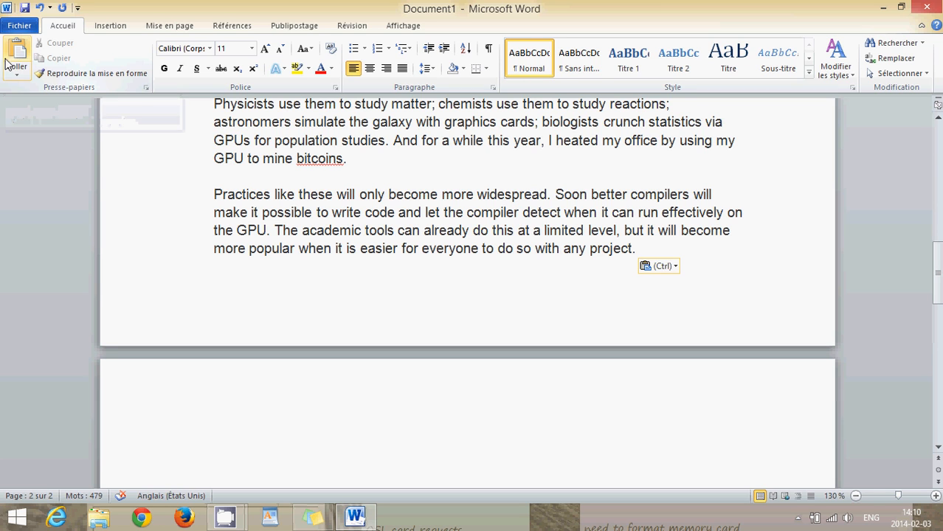
mouse_move(16, 59)
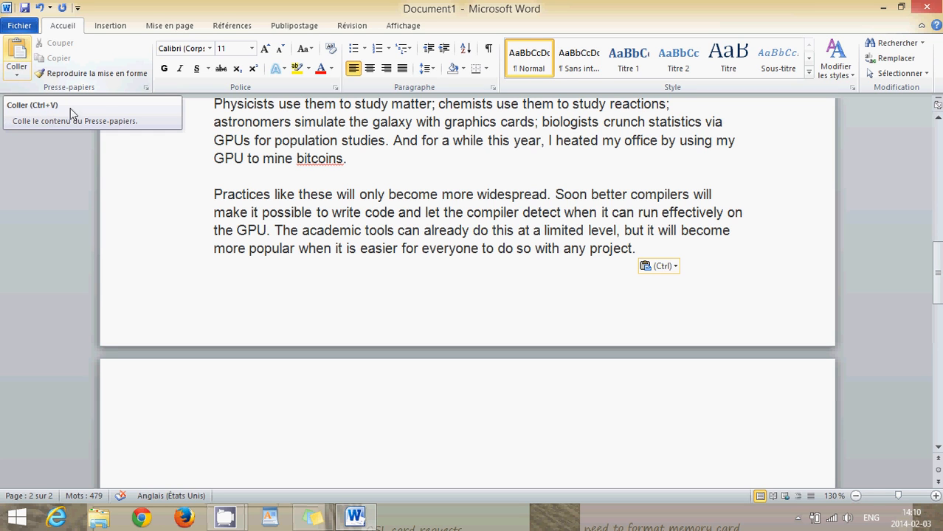
mouse_move(378, 299)
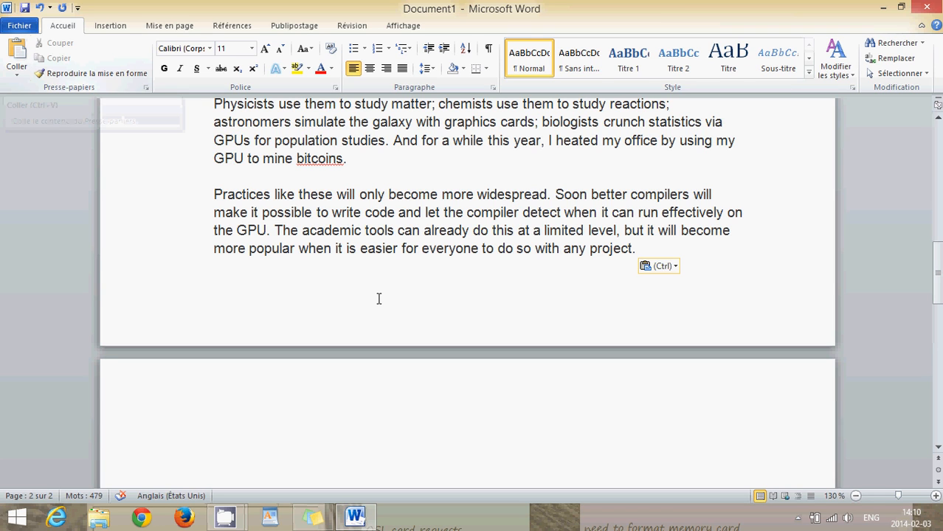
Place the insertion point on the blank second page below the pasted article.
click(188, 454)
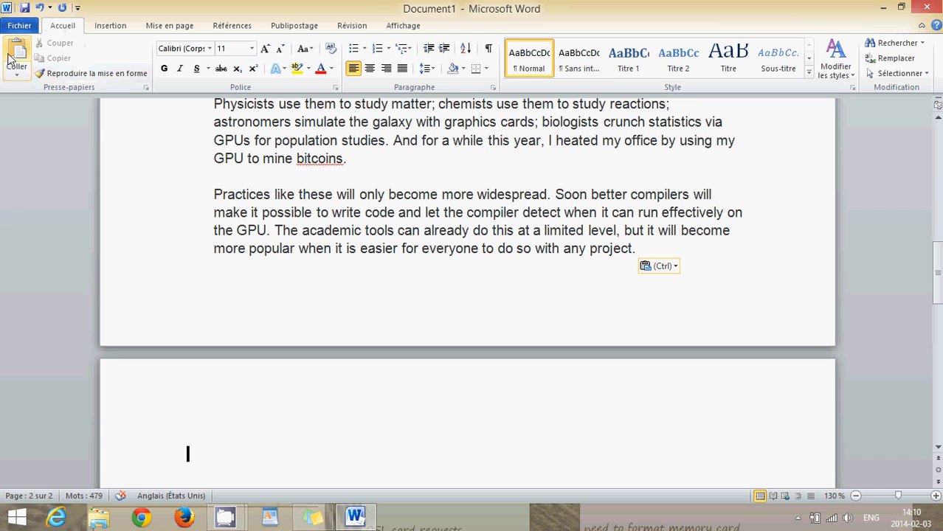
mouse_move(16, 59)
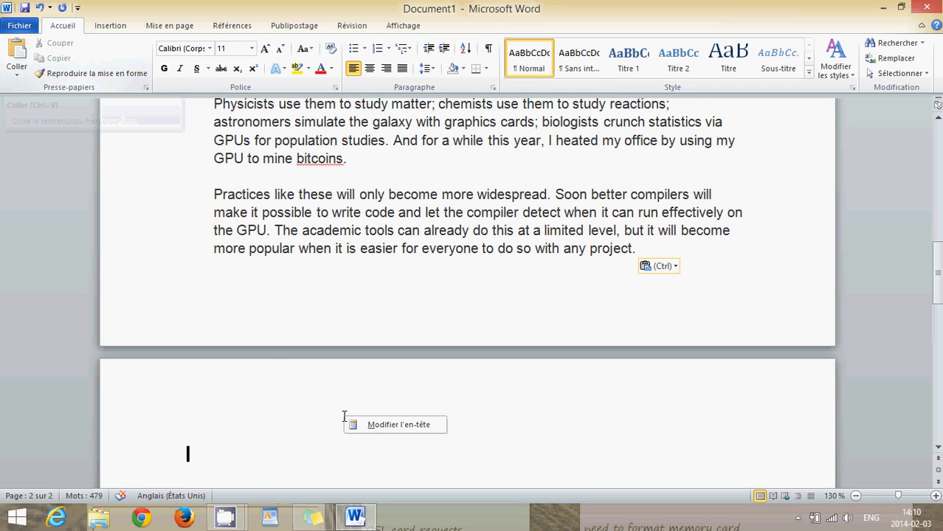
mouse_move(322, 404)
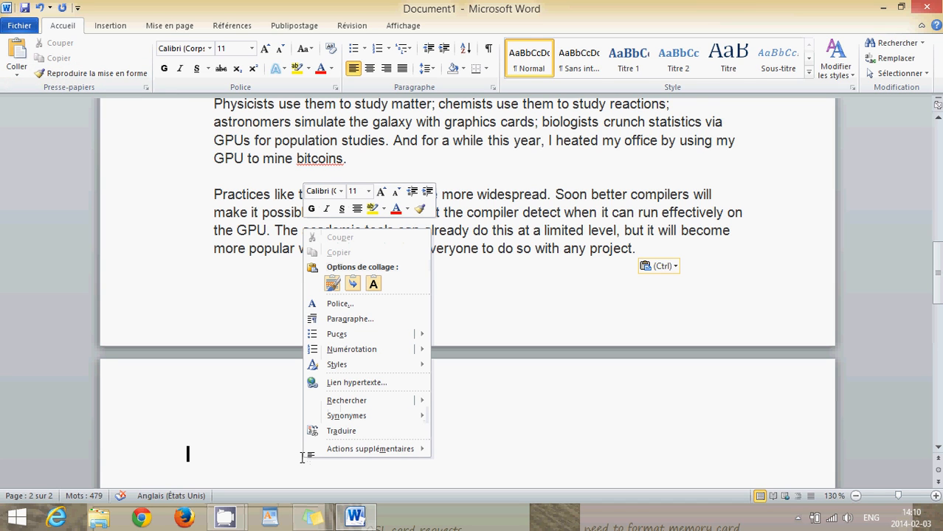
mouse_move(145, 180)
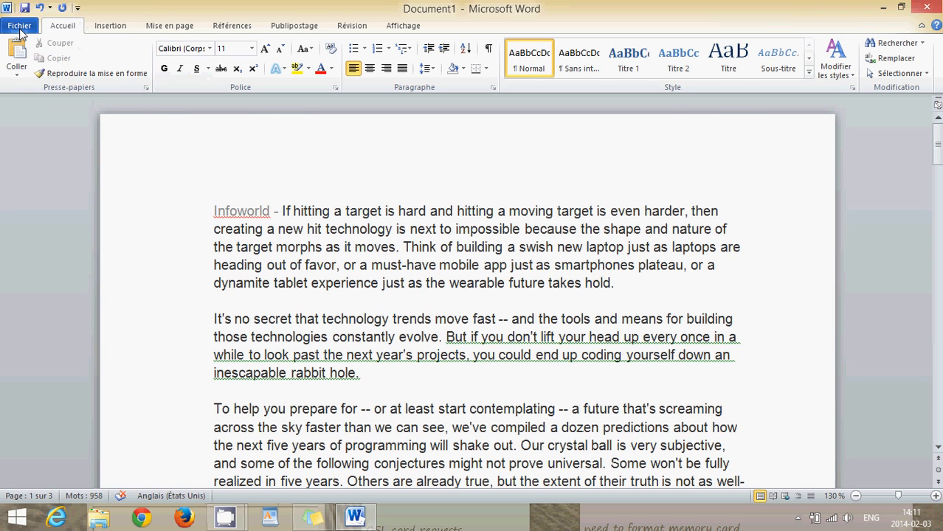
Cancel the Enregistrer sous dialog, then quit Word choosing Ne pas enregistrer.
click(20, 25)
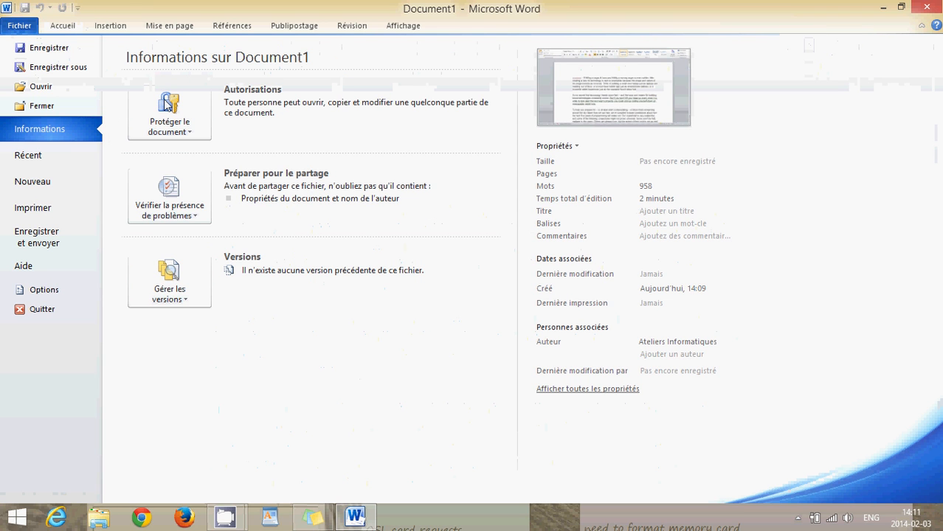
mouse_move(57, 67)
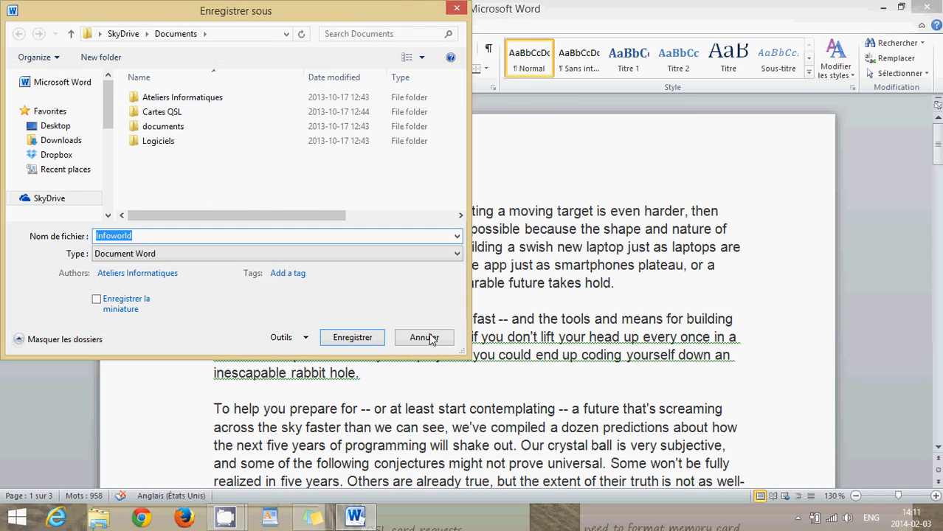
click(424, 337)
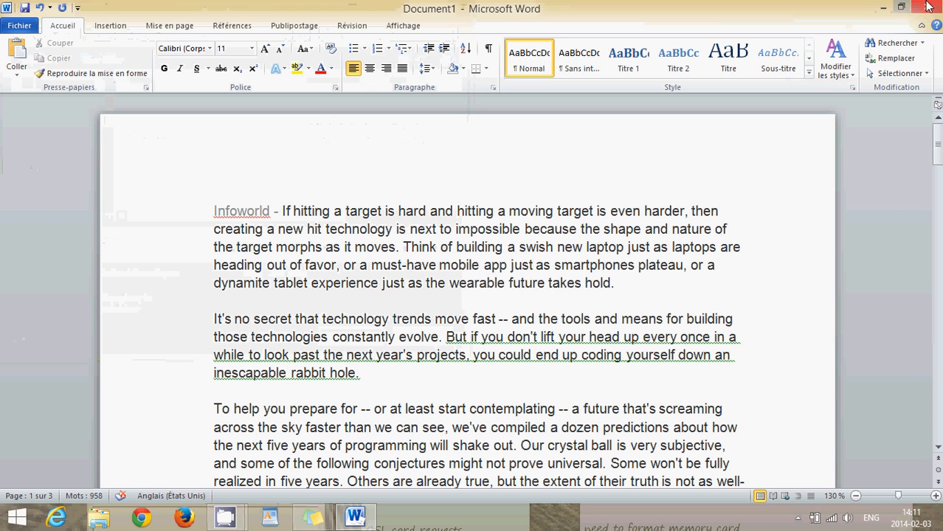
click(927, 6)
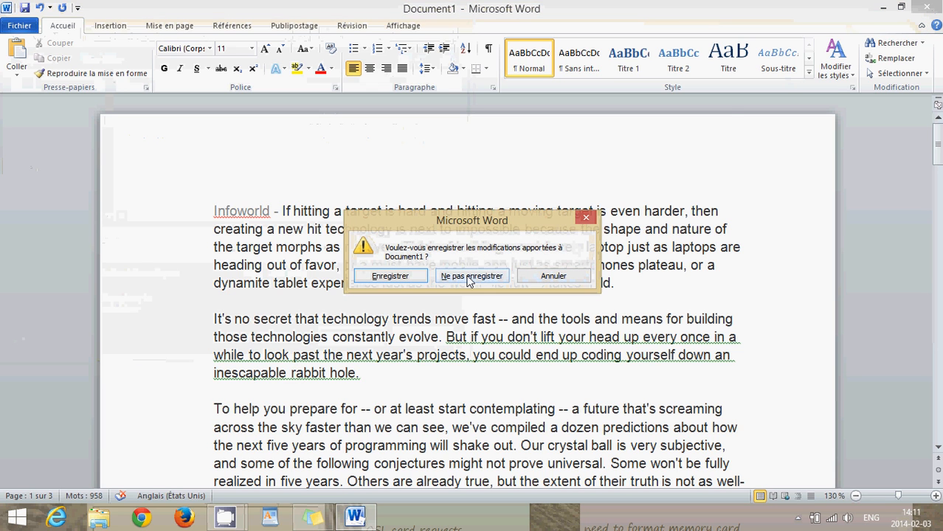
click(471, 275)
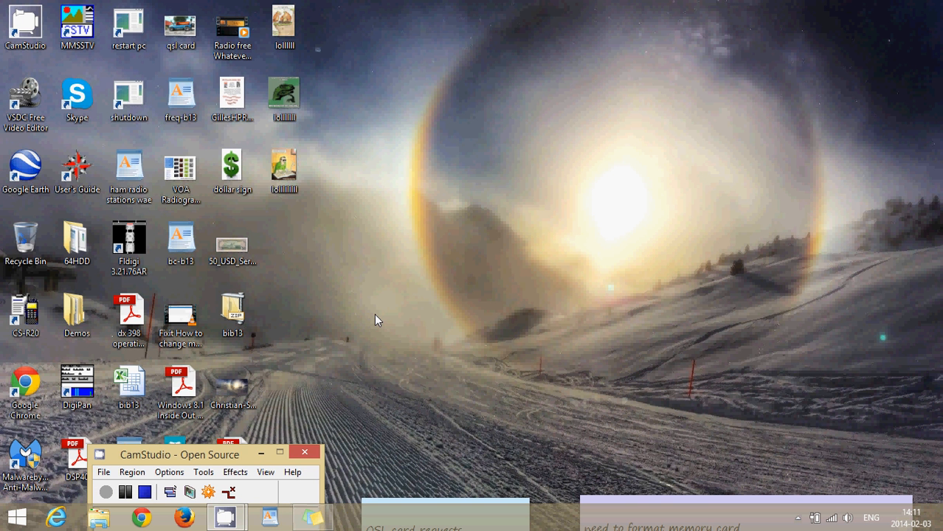
Open the Computerworld mobile data article in Chrome, skip the ad, and select survey paragraphs.
click(141, 516)
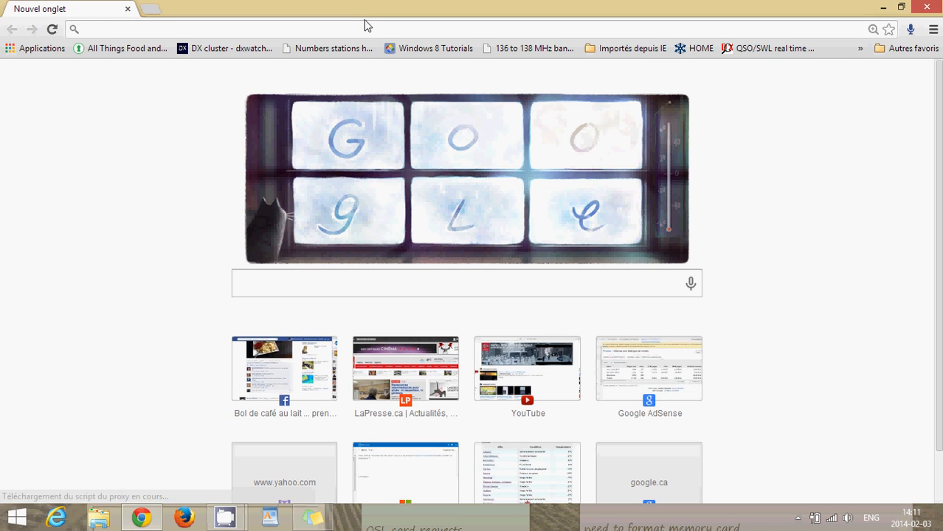
text(co)
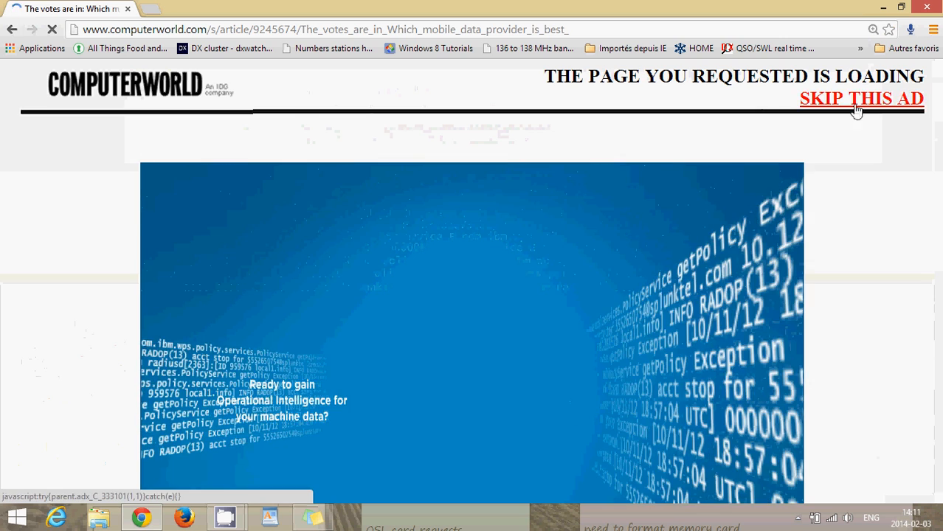
click(860, 98)
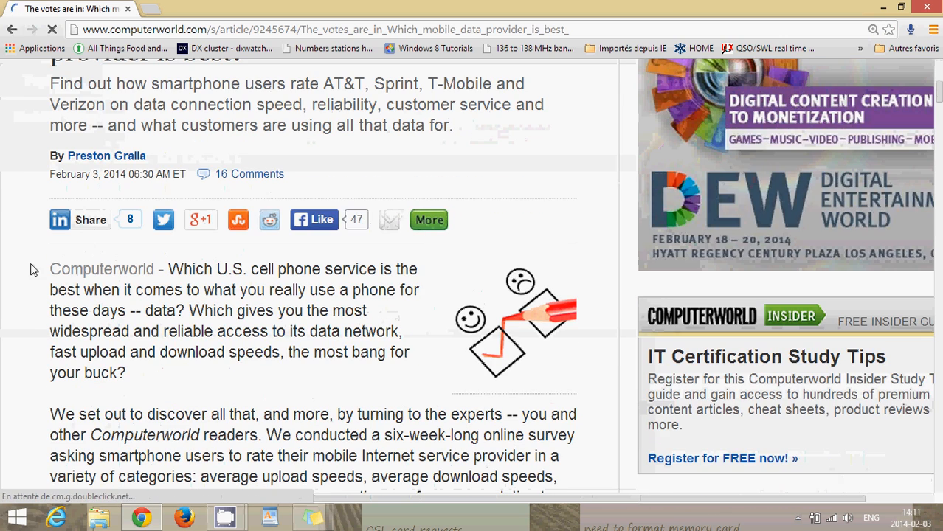
drag(50, 269, 253, 414)
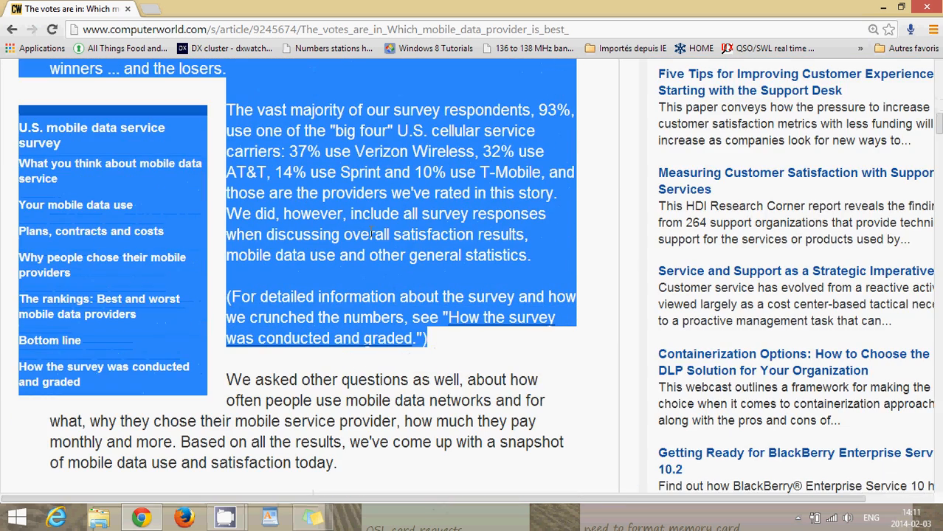
Copy the selected survey paragraphs, then follow the 'Plans, contracts and costs' section link.
right_click(369, 235)
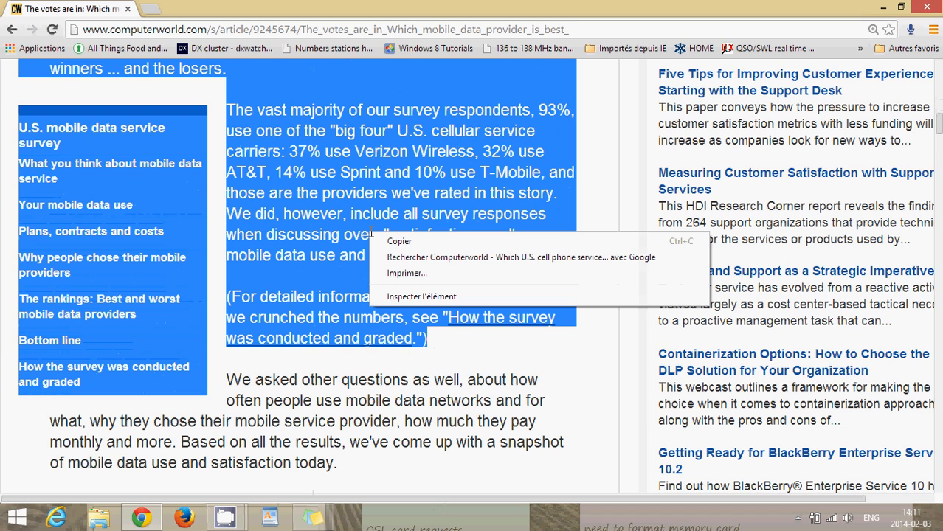
mouse_move(399, 241)
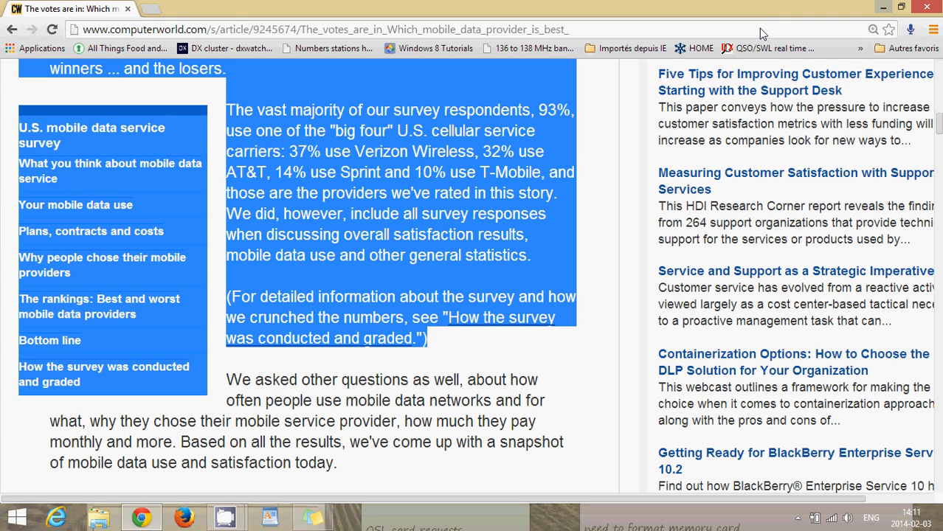
mouse_move(588, 365)
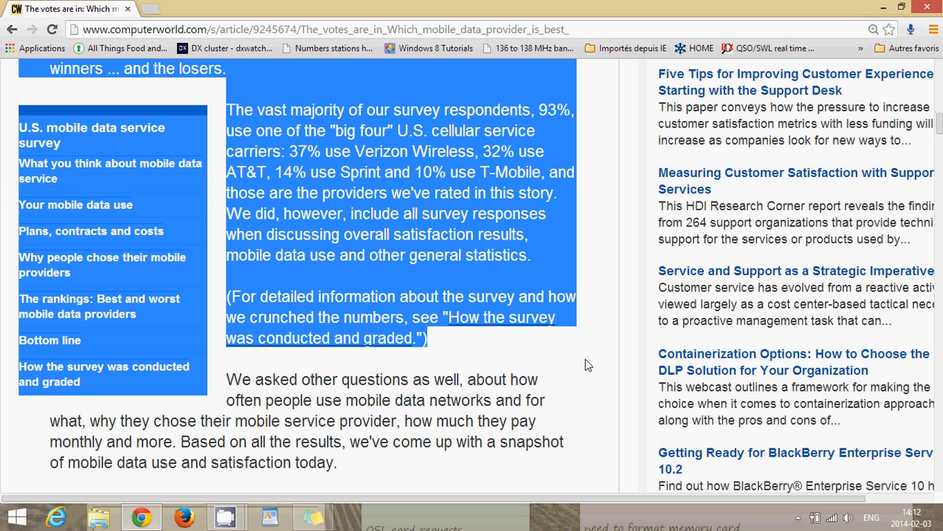
scroll(down, 3)
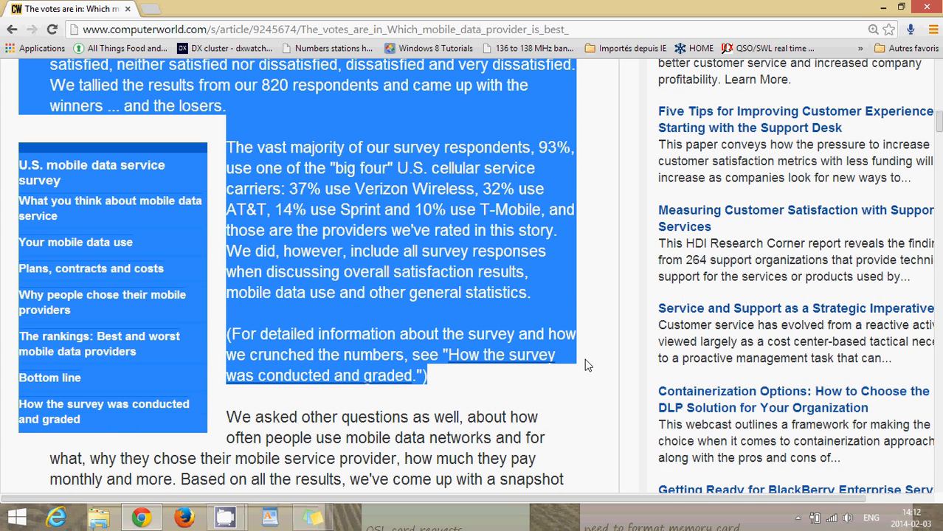
mouse_move(65, 279)
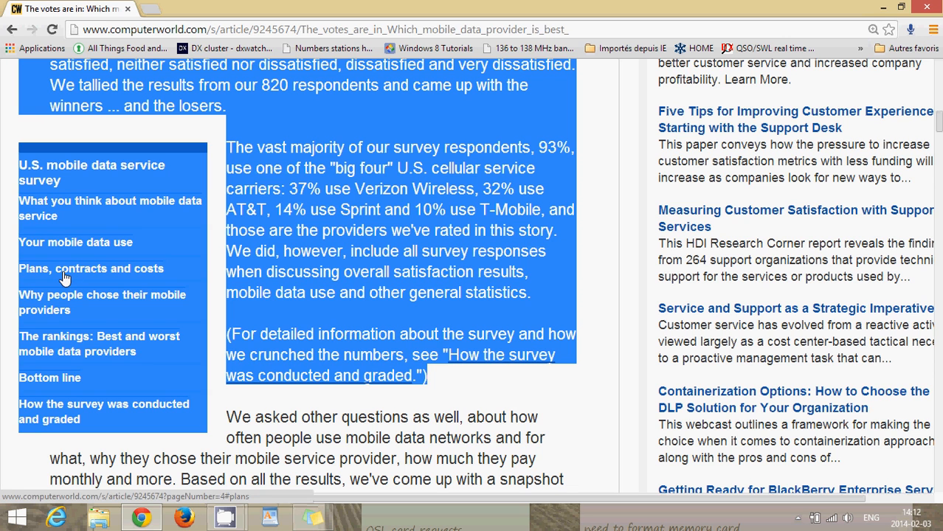
click(91, 268)
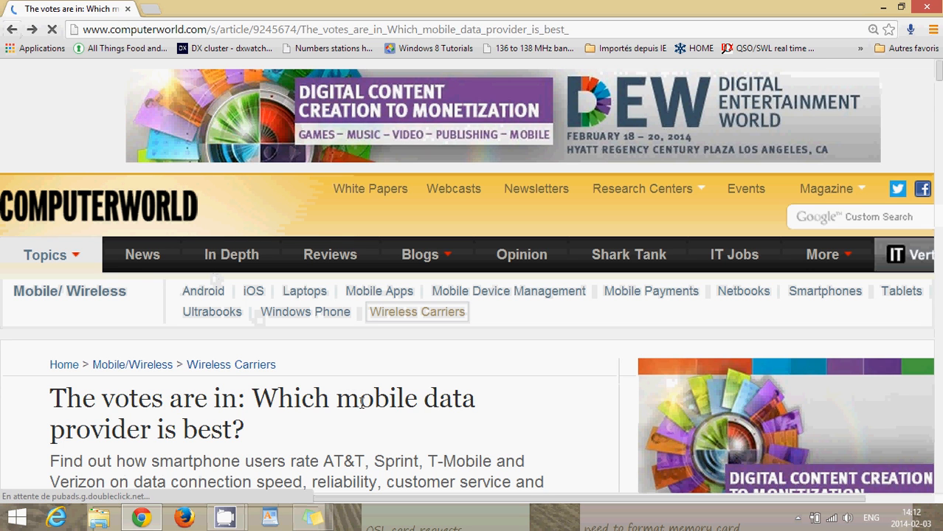
Scroll down the mobile data article, then close Google Chrome.
scroll(down, 3)
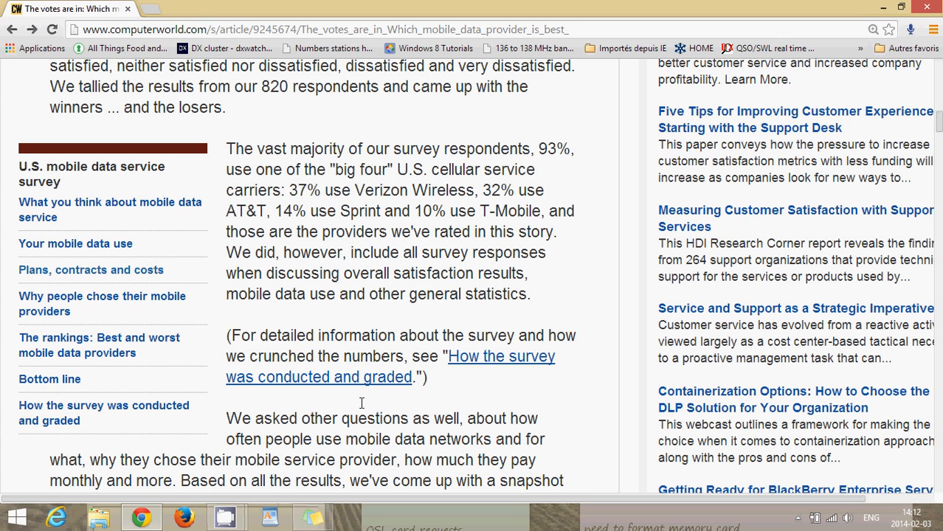
mouse_move(585, 138)
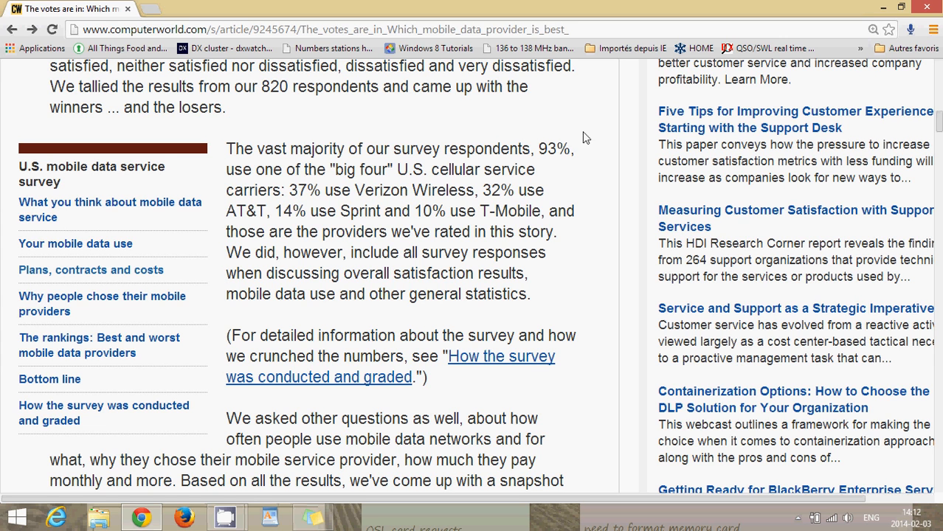
mouse_move(612, 72)
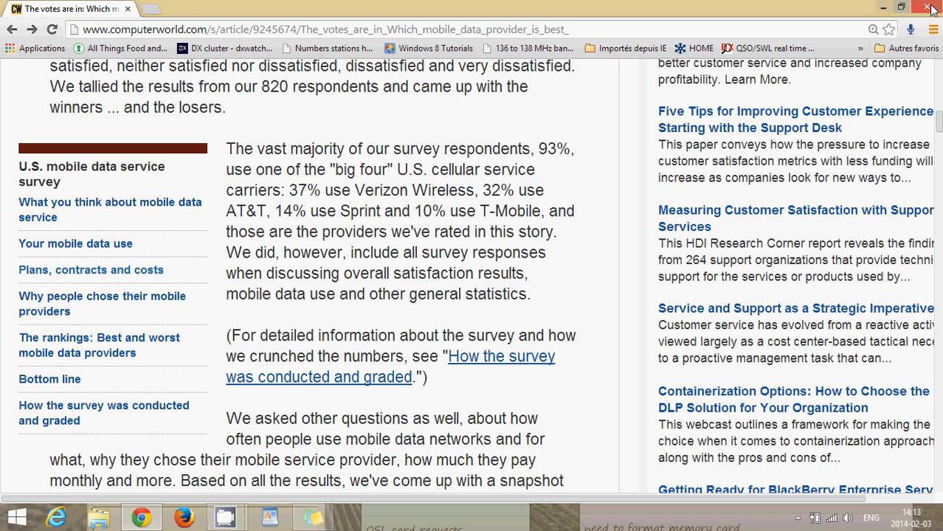
click(926, 8)
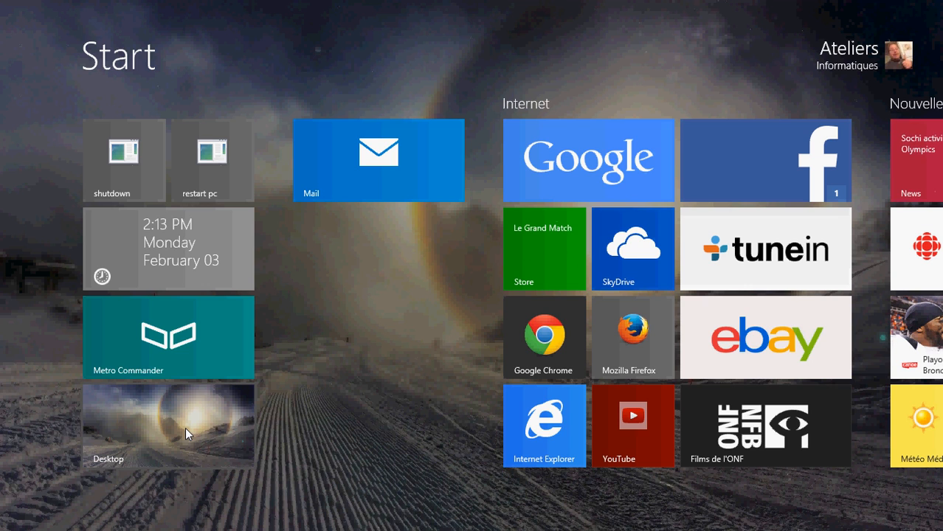
Select the Desktop tile on the Windows 8 Start screen to reach the desktop.
click(168, 426)
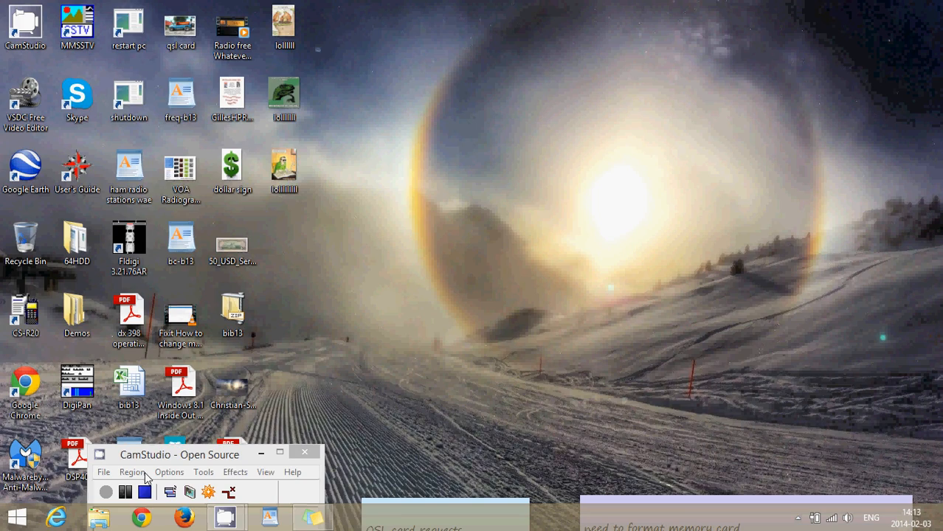